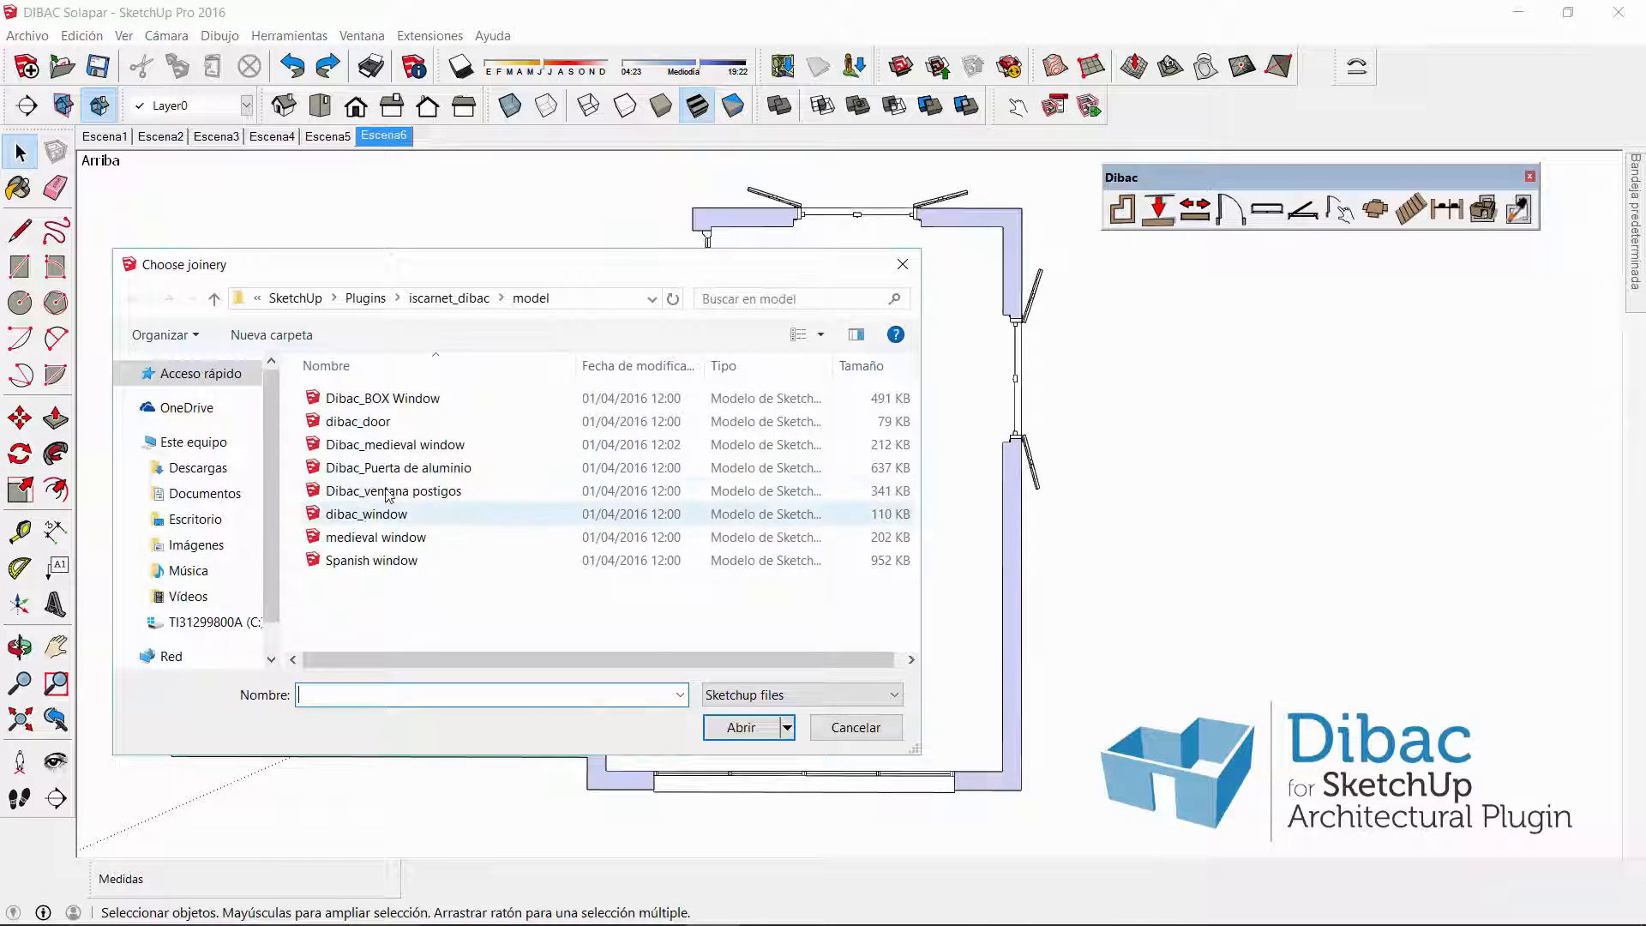
Choose the Dibac_Puerta de aluminio model in the Choose joinery dialog and load it
left_click(396, 444)
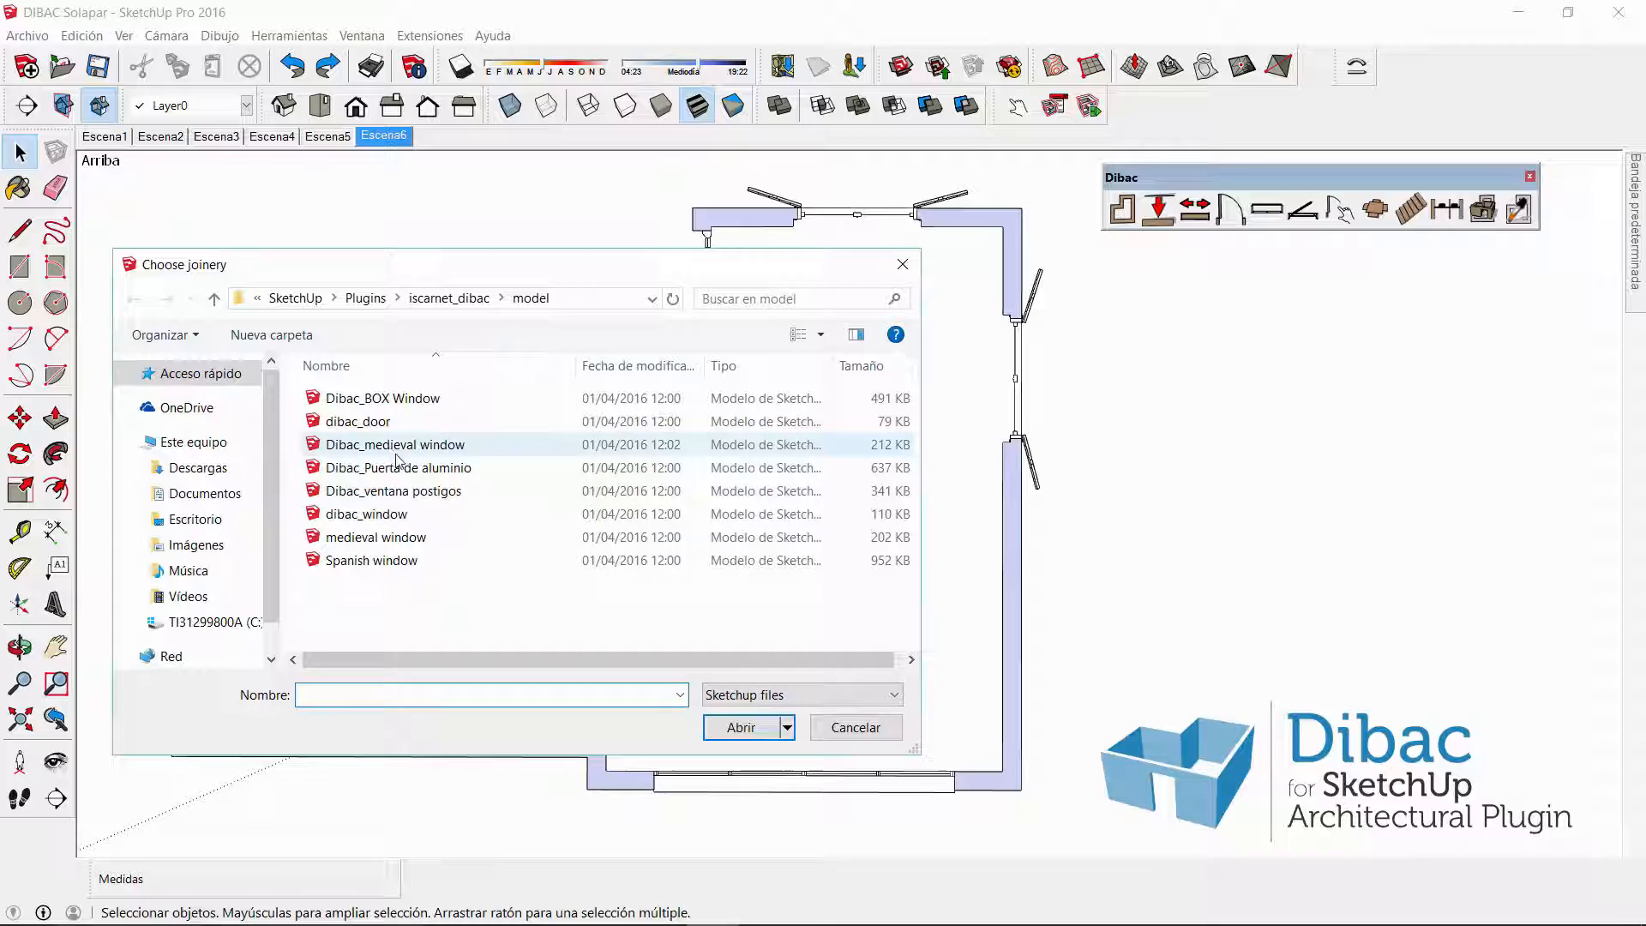
left_click(740, 726)
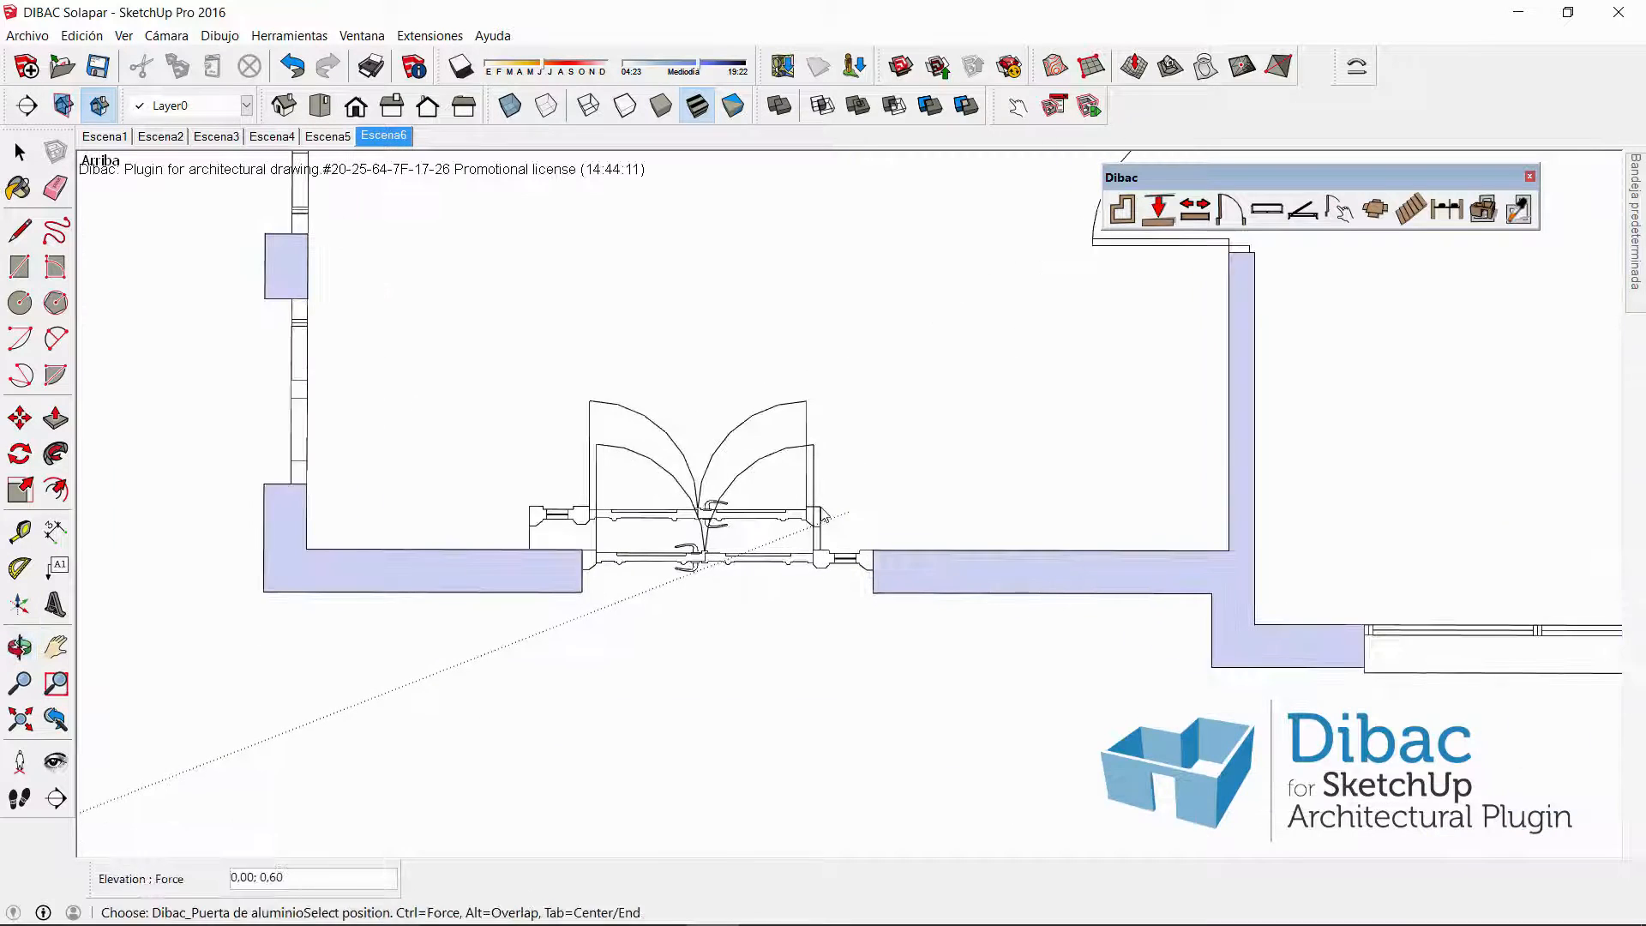
Set the double door in the lower wall, then load the Spanish window and drag it onto the same wall over the door
left_click(19, 153)
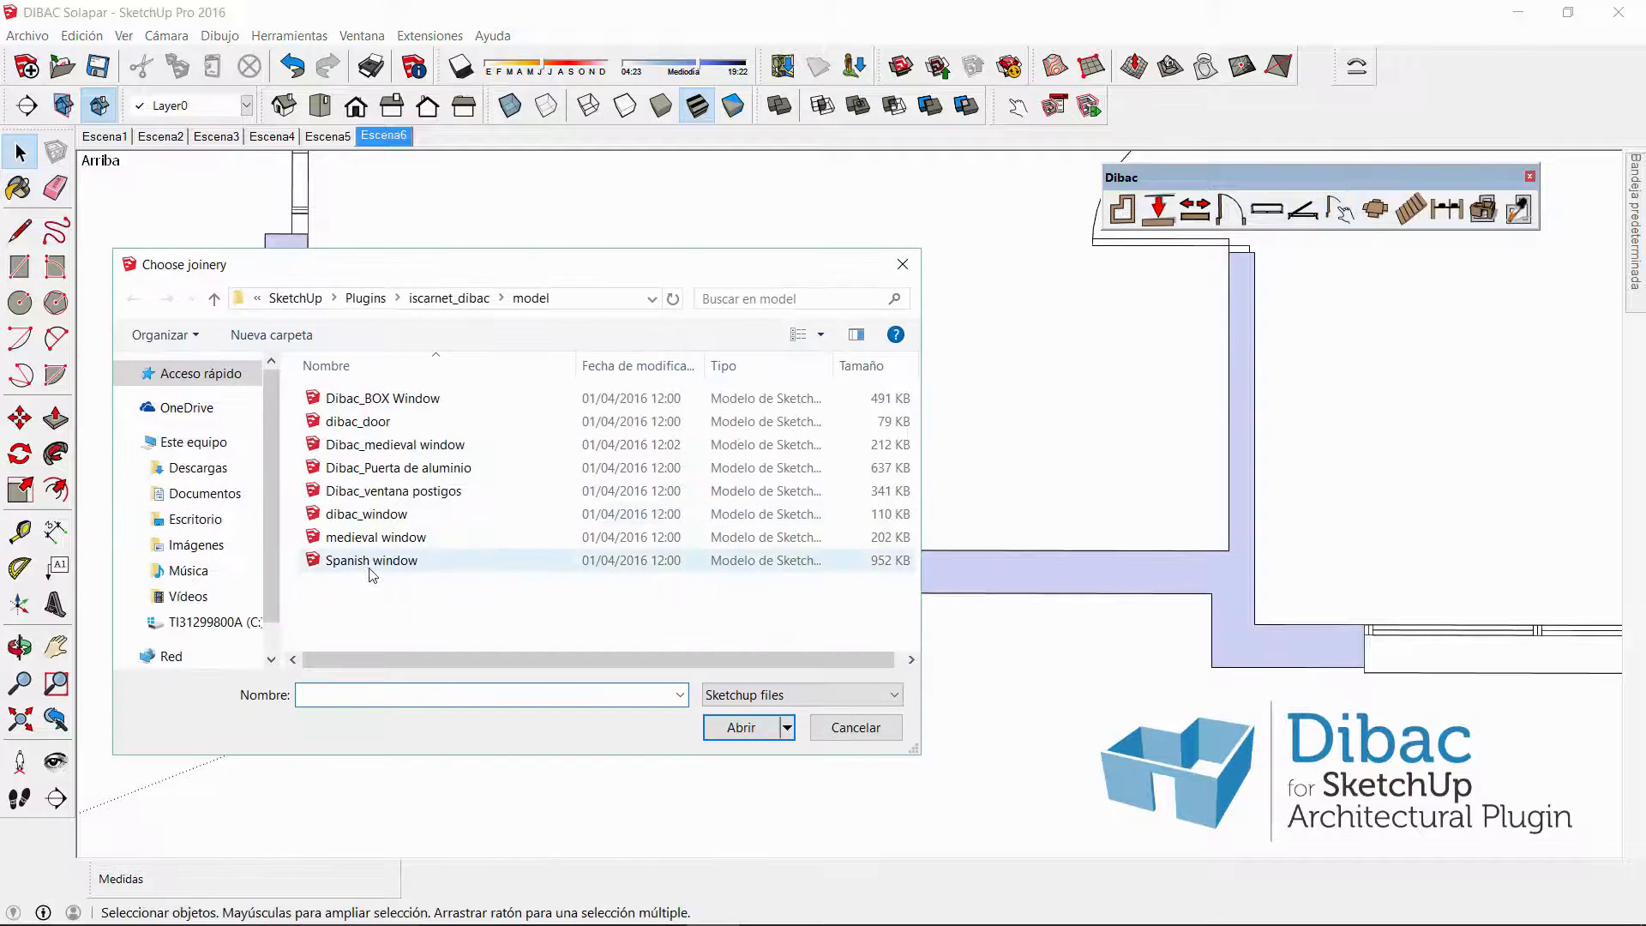
left_click(740, 726)
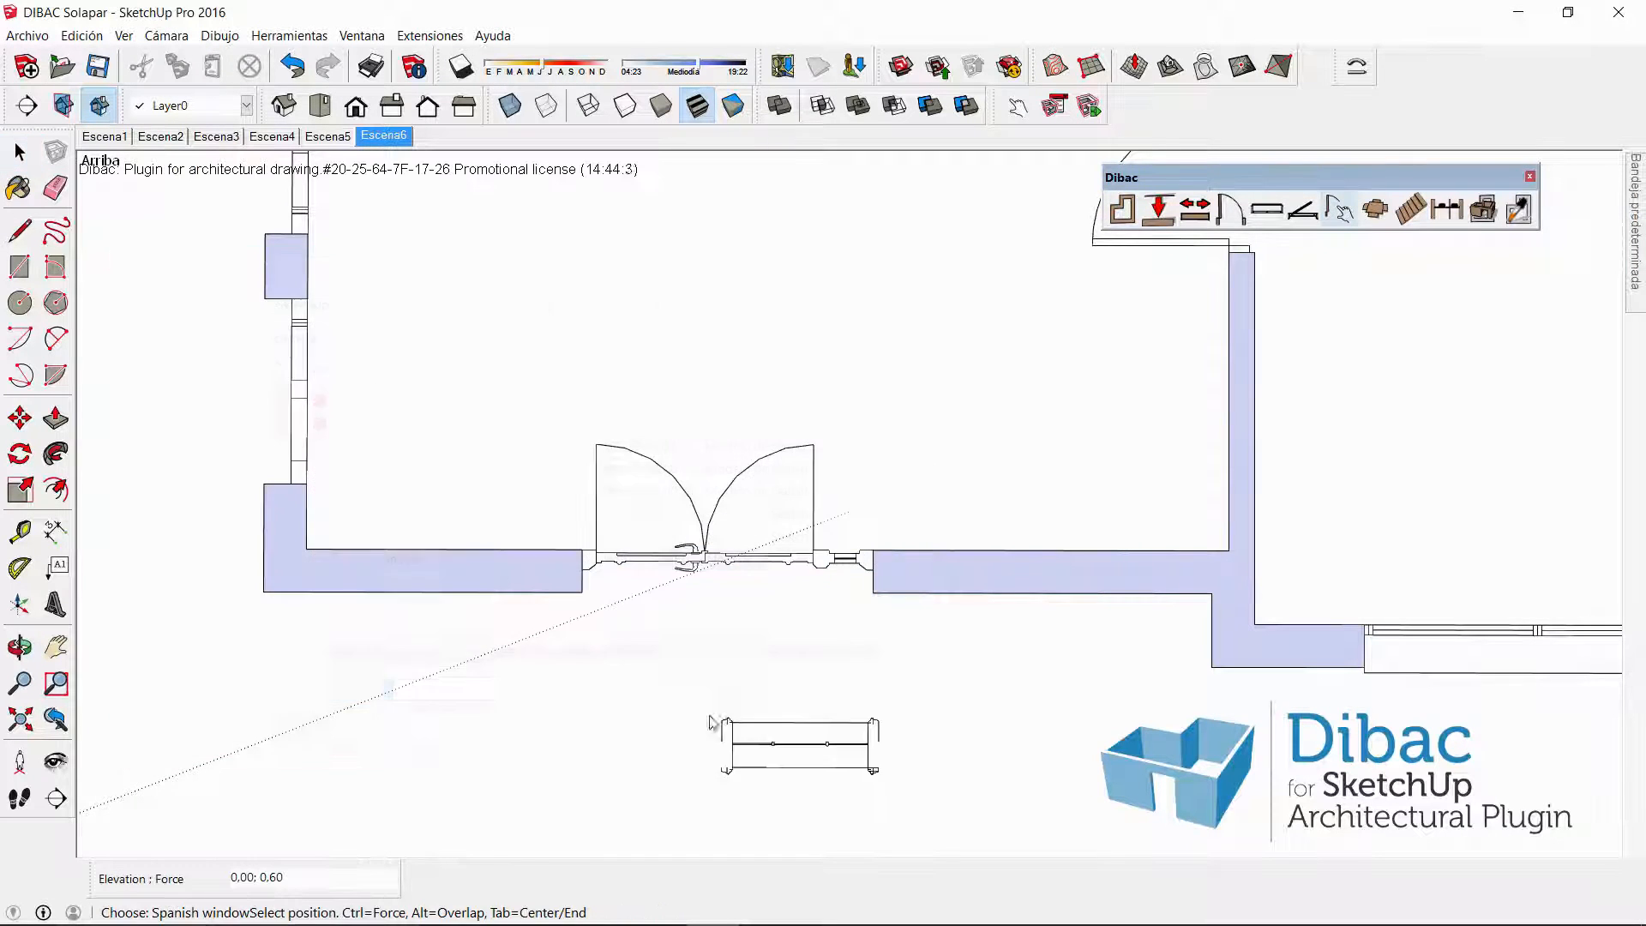
left_click_drag(798, 739, 619, 702)
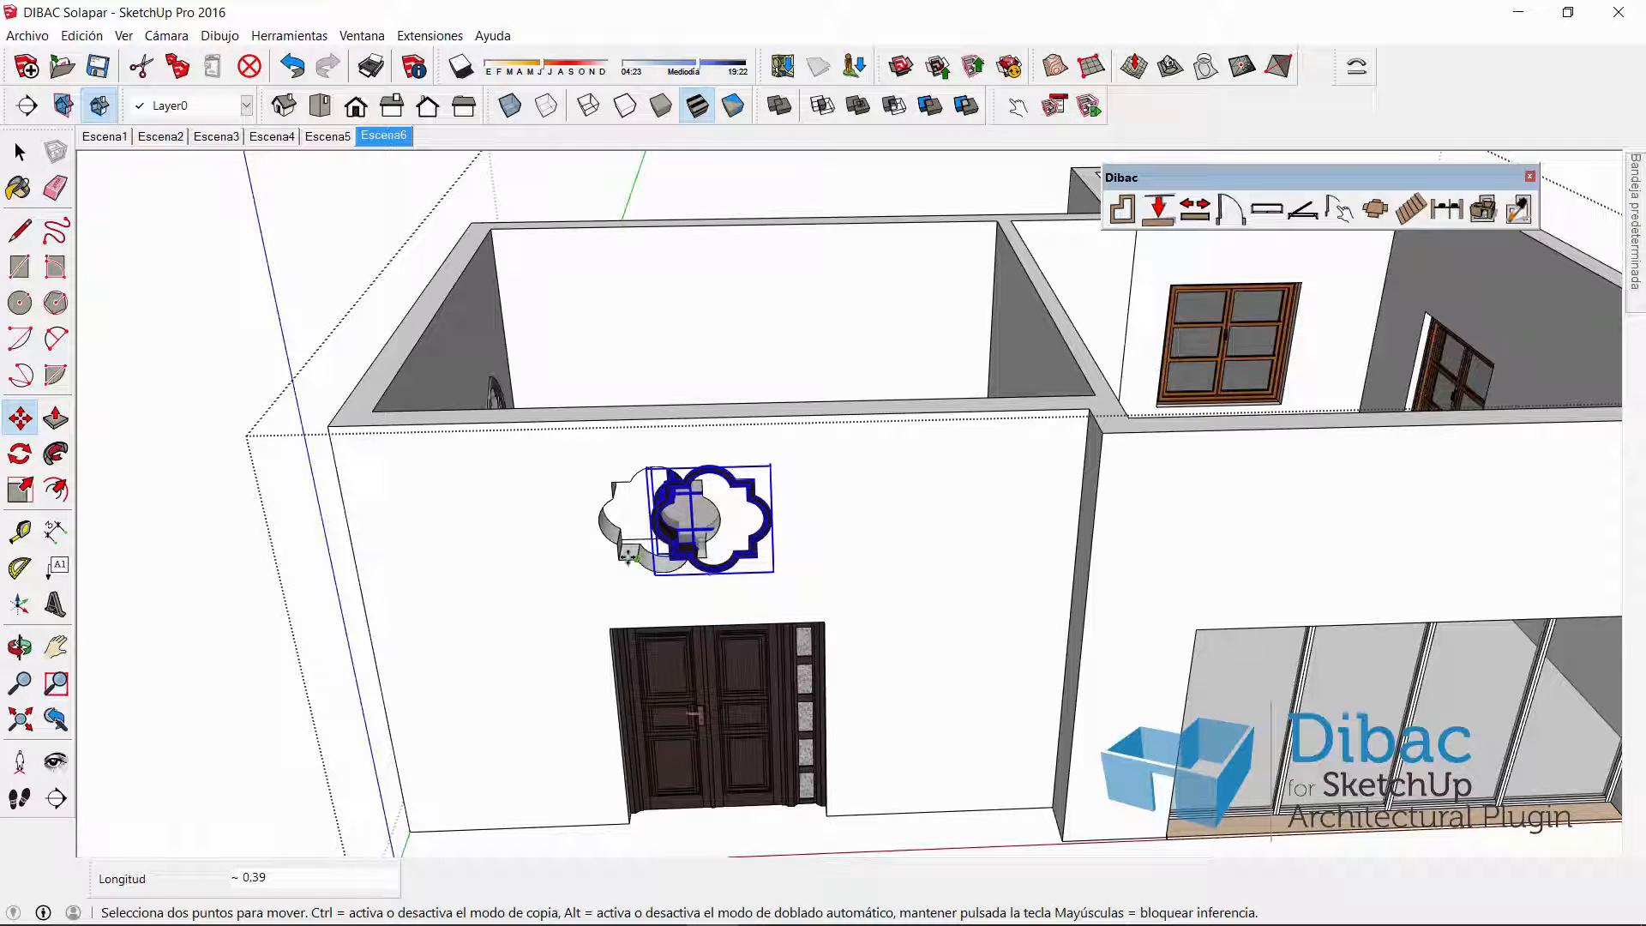
Fix the Spanish window's moved position on the wall above the double door
left_click(19, 153)
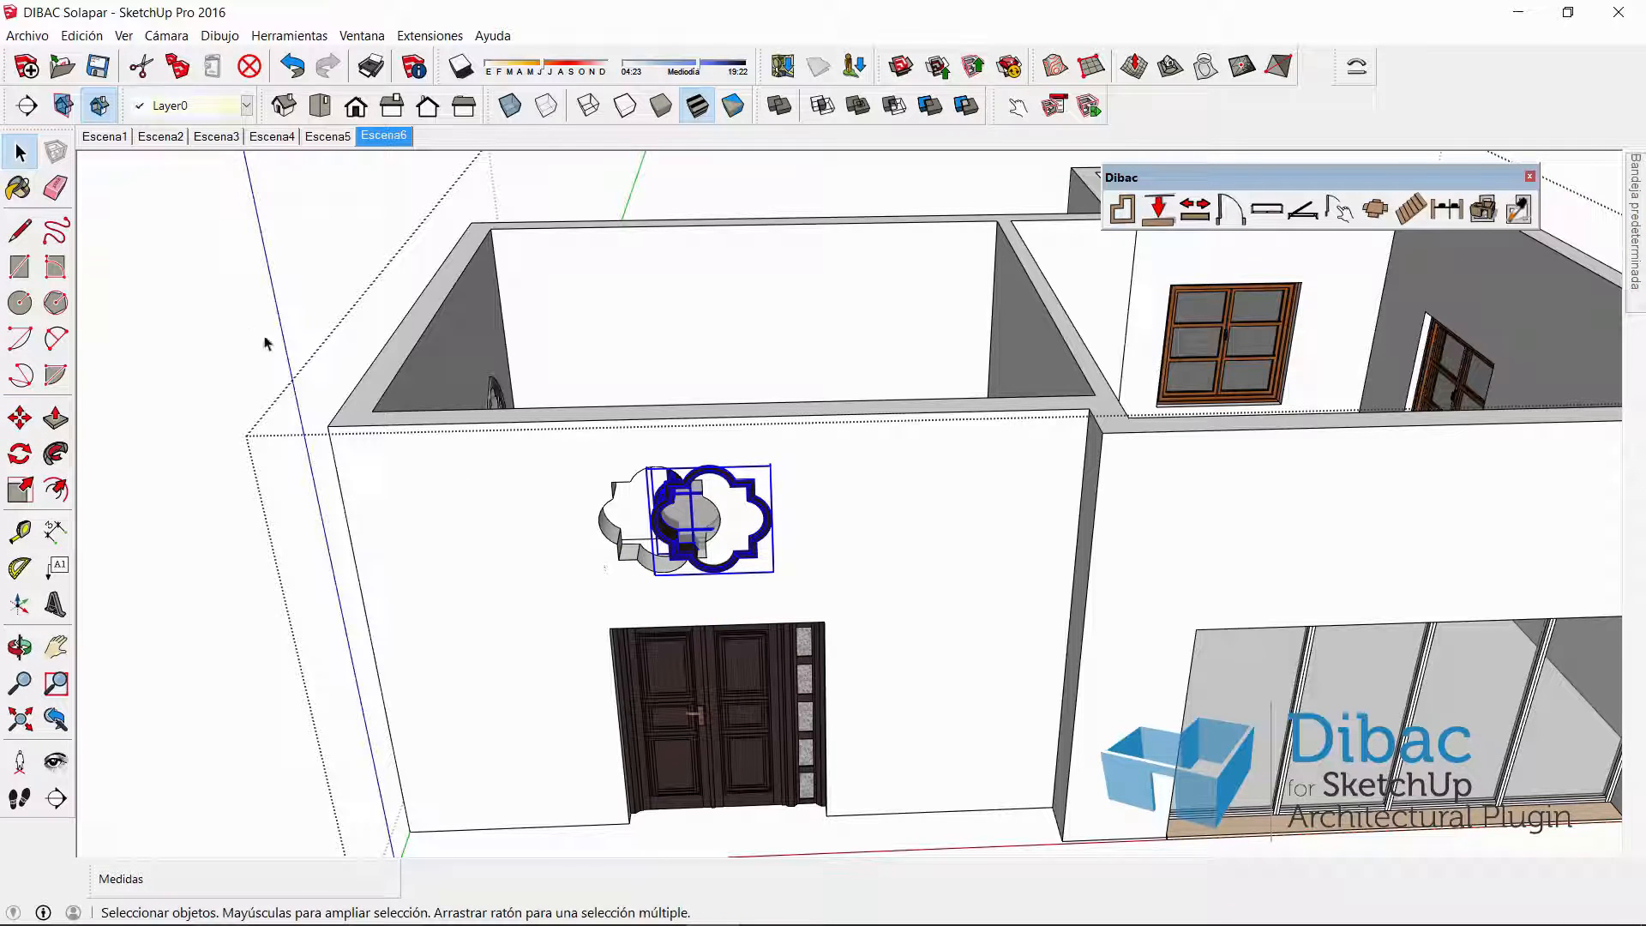
Slide the Spanish window along the wall to align with the door's midpoint
left_click(1483, 209)
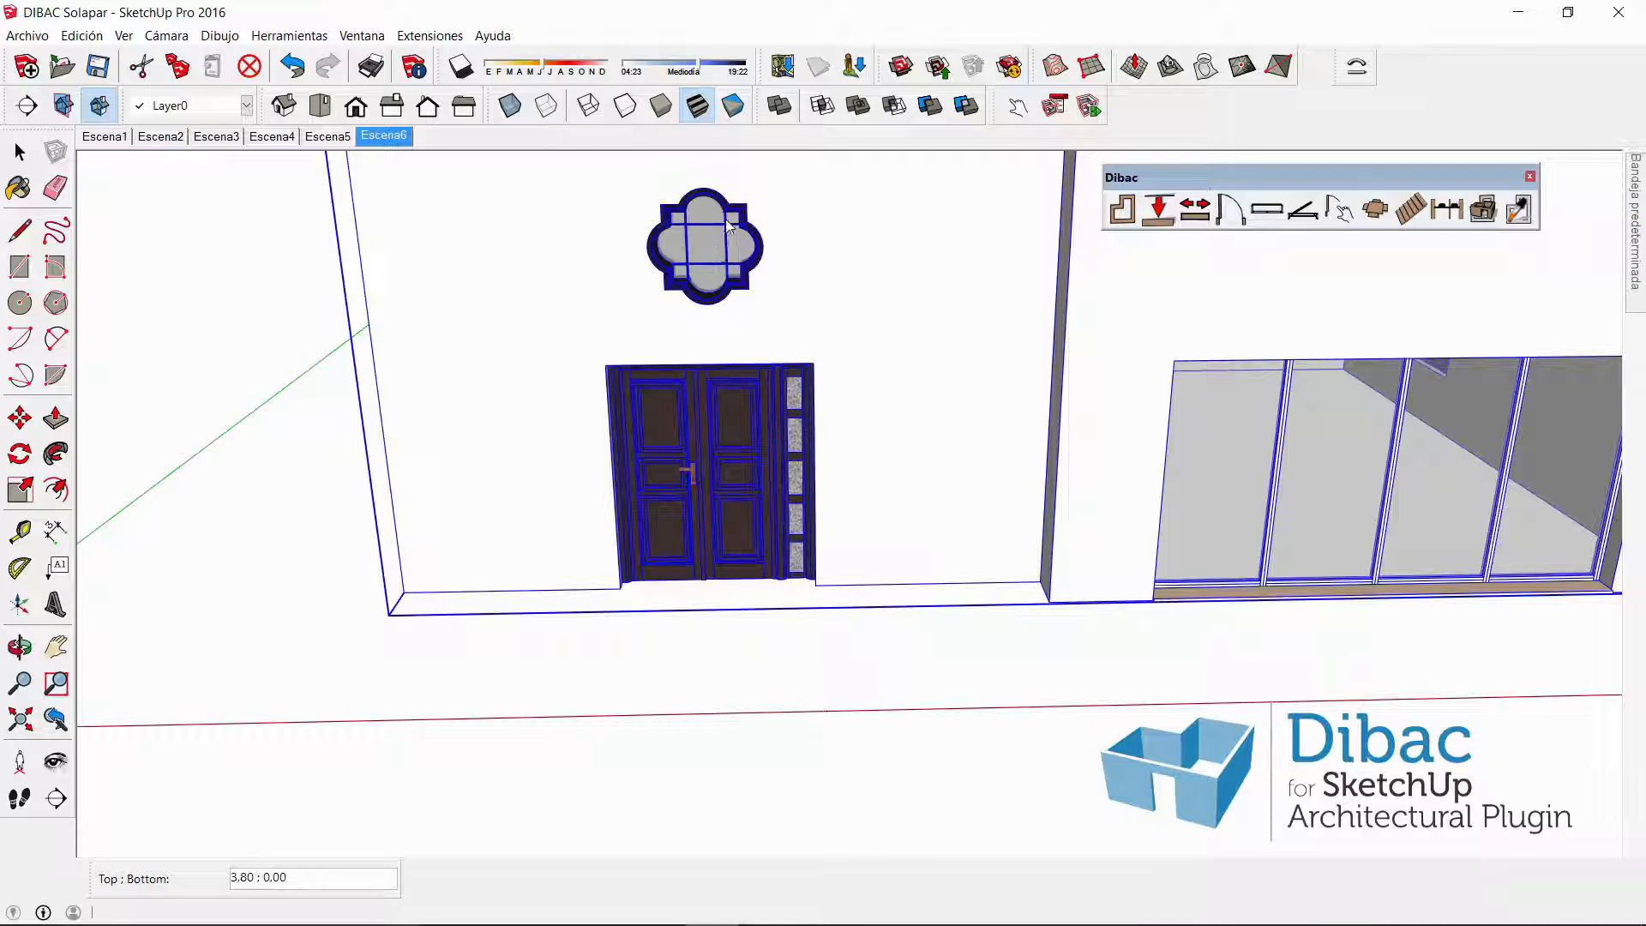
mouse_move(707, 258)
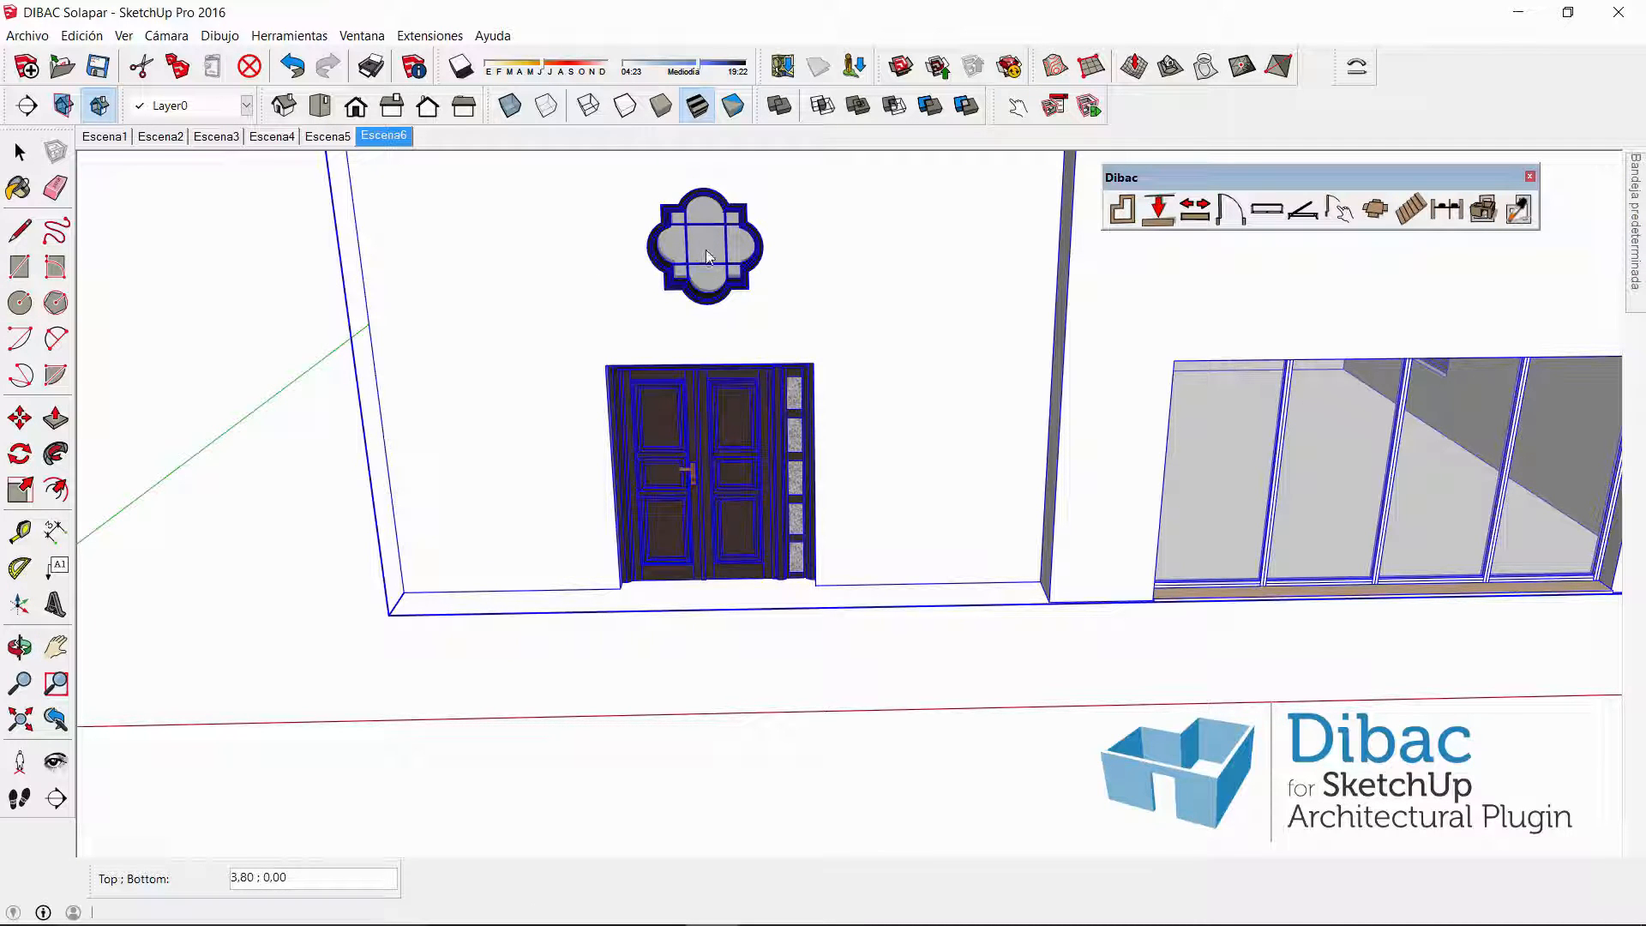